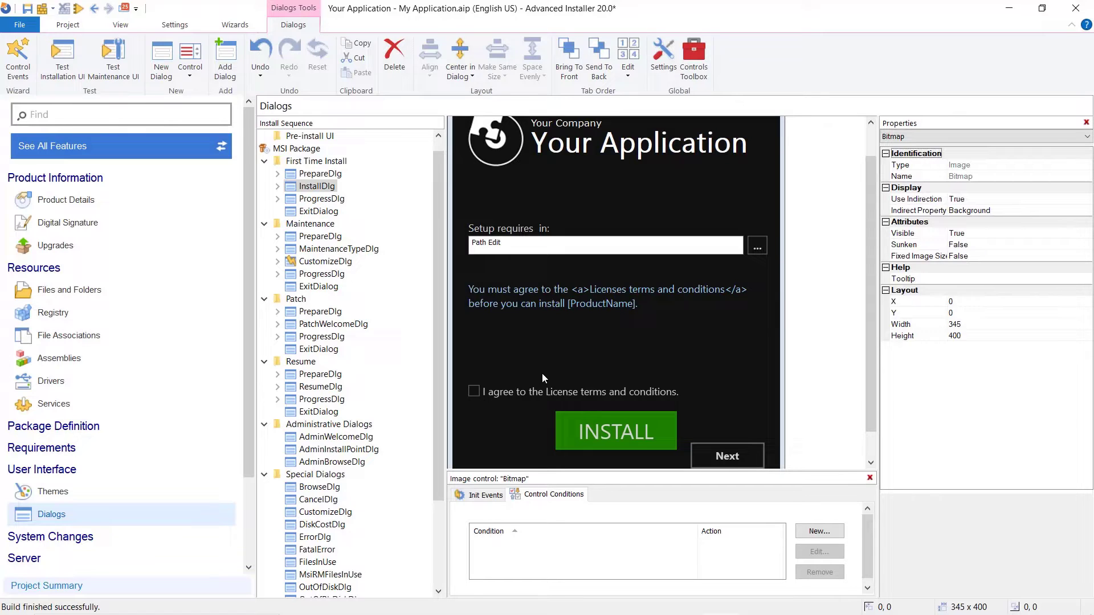
mouse_move(536, 352)
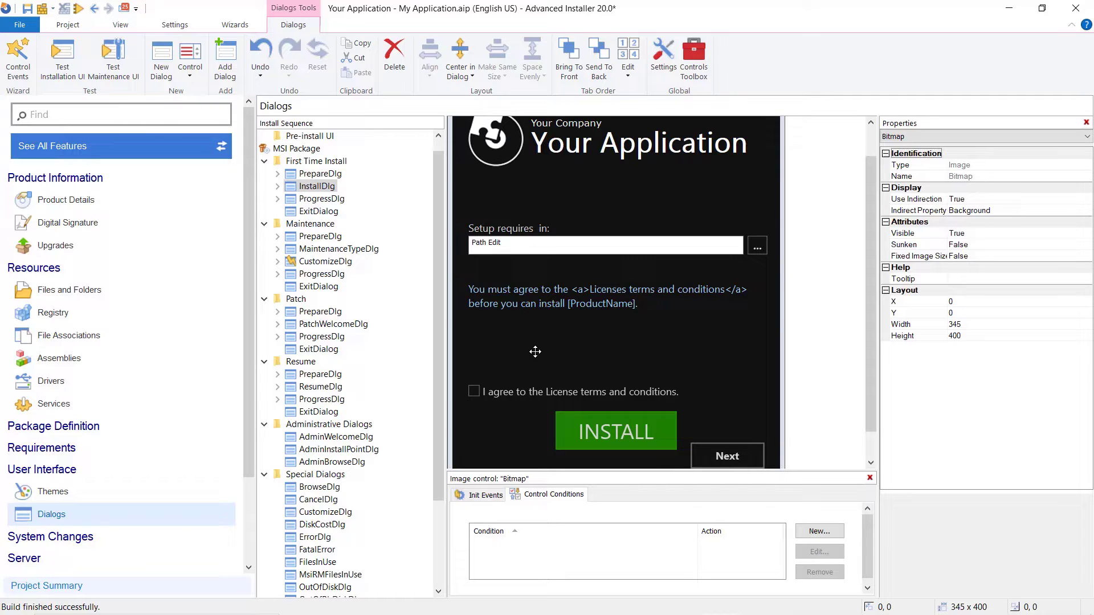
Step: Add a combo box to the install dialog, placed below the license text
click(190, 58)
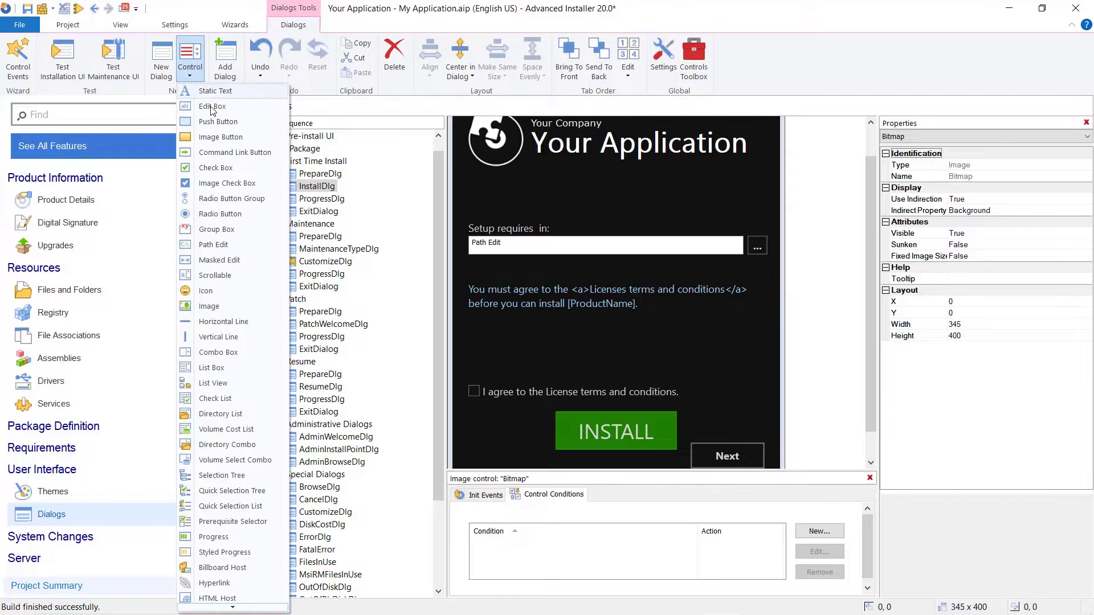
click(190, 58)
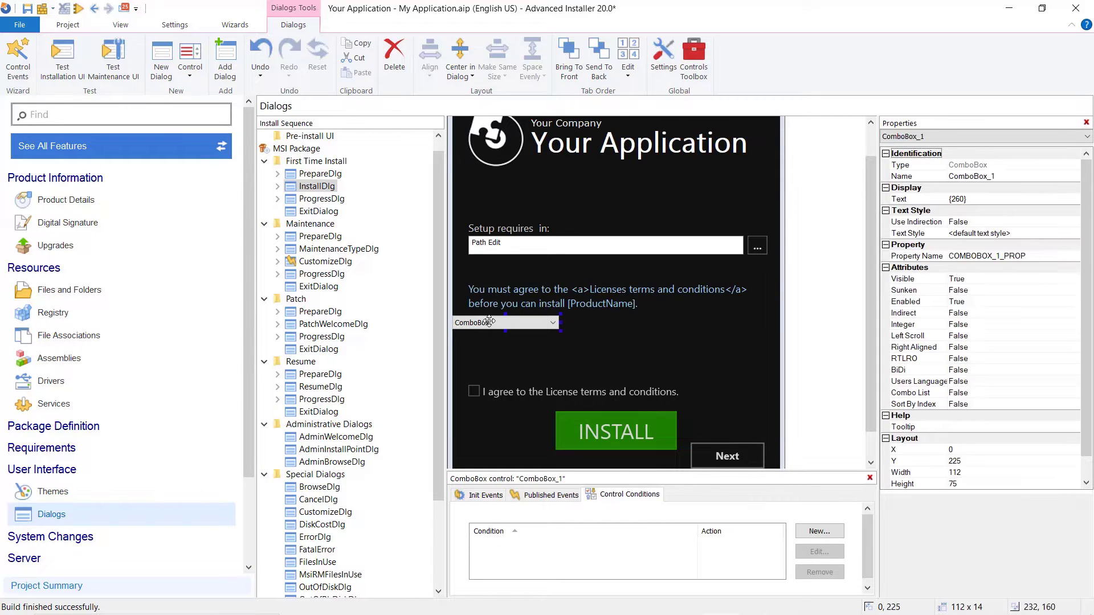
drag(476, 322, 520, 354)
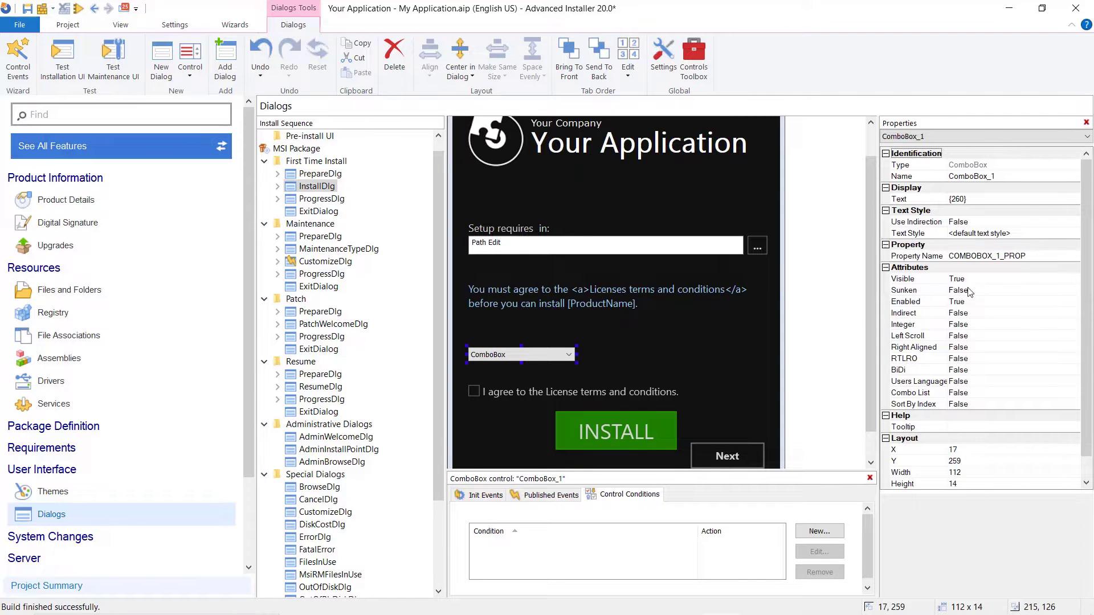
Step: Link the combo box to the property AI_PARALLEL_DOWNLOAD
click(999, 255)
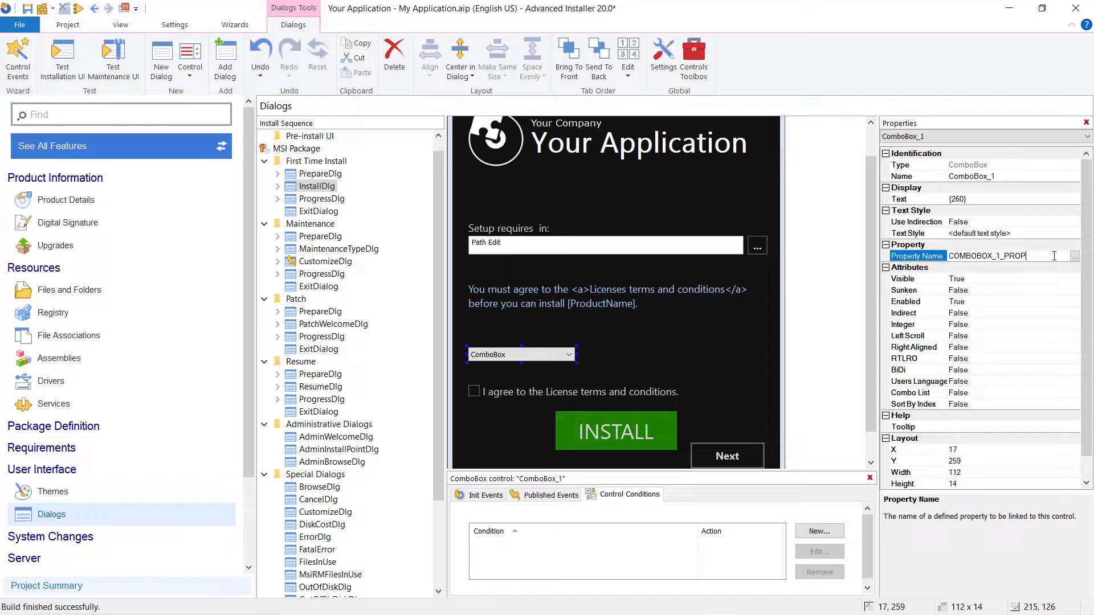
key(ctrl+a)
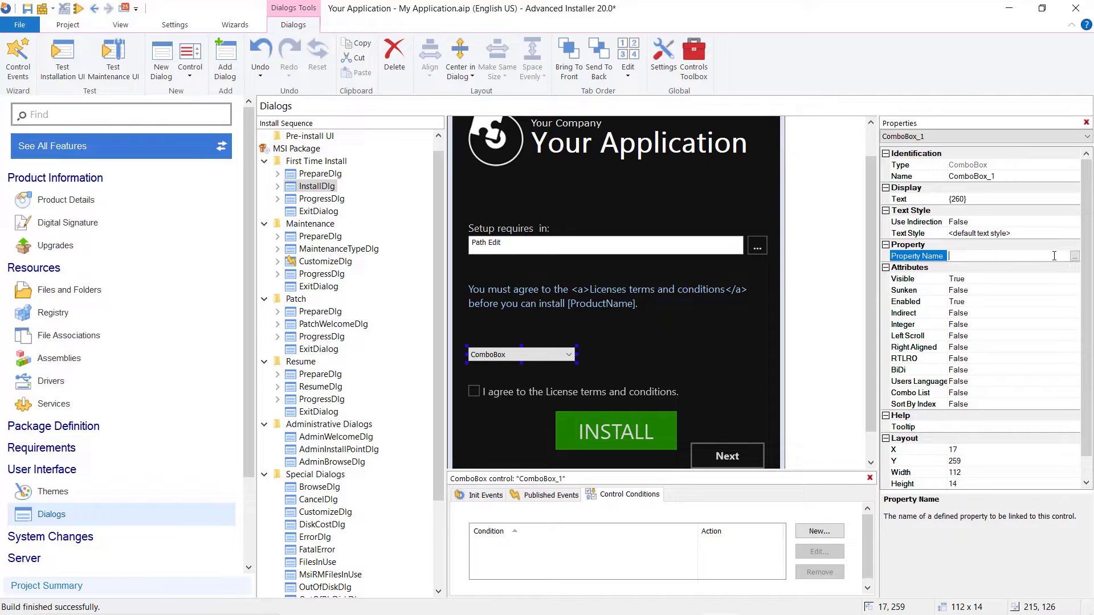
text(AI_PARALLEL_DOWNLOAD)
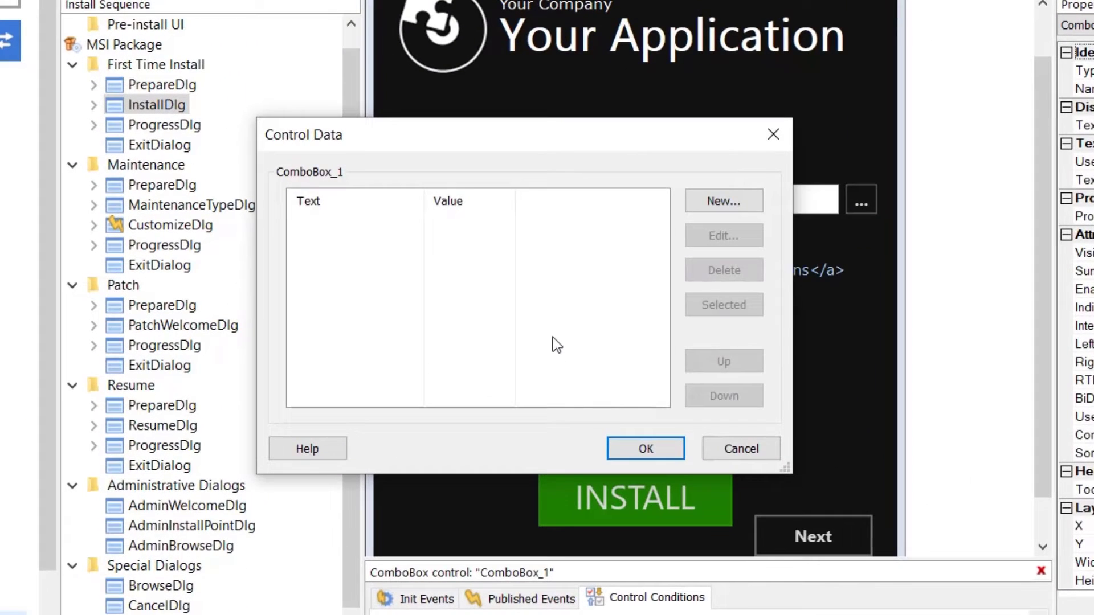
Step: Add an 'Install while downloading' entry with value 1 and a second entry to the combo box items
click(723, 200)
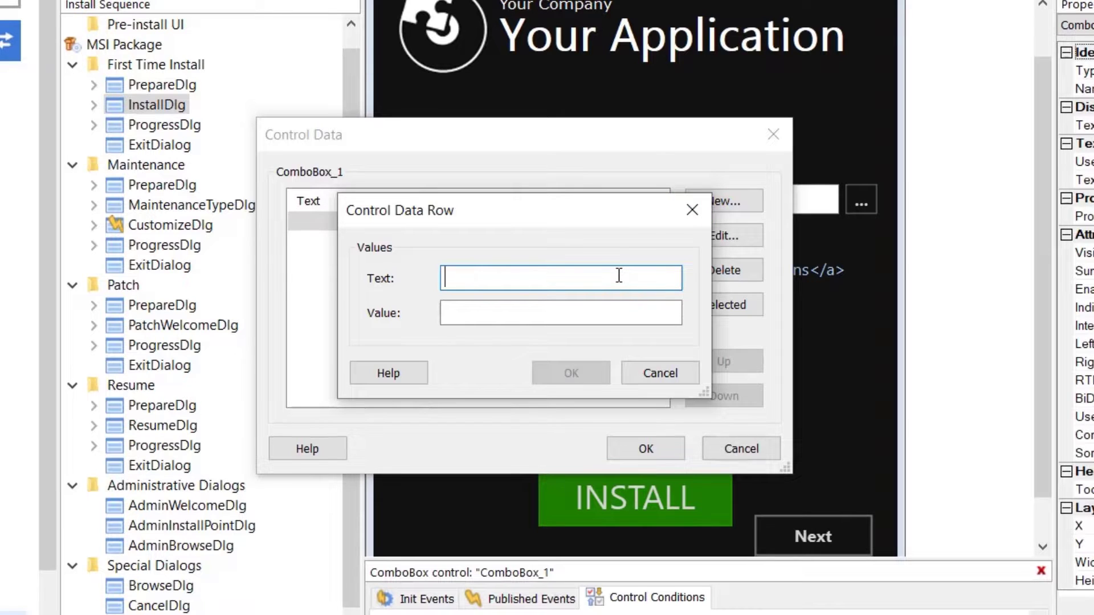
text(Install w)
click(561, 313)
text(1)
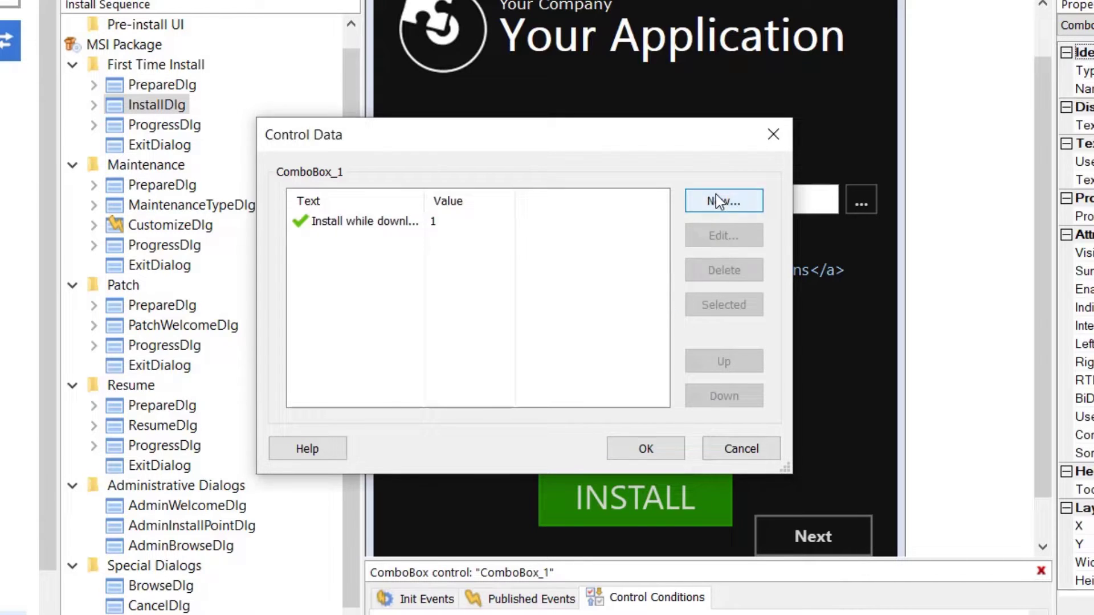
click(723, 200)
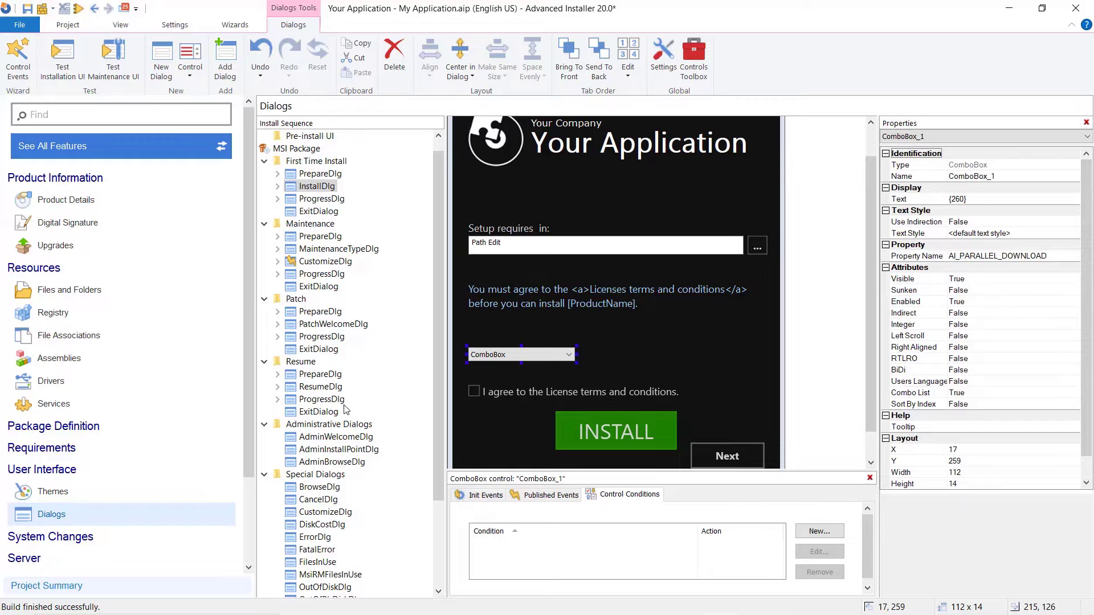
click(53, 491)
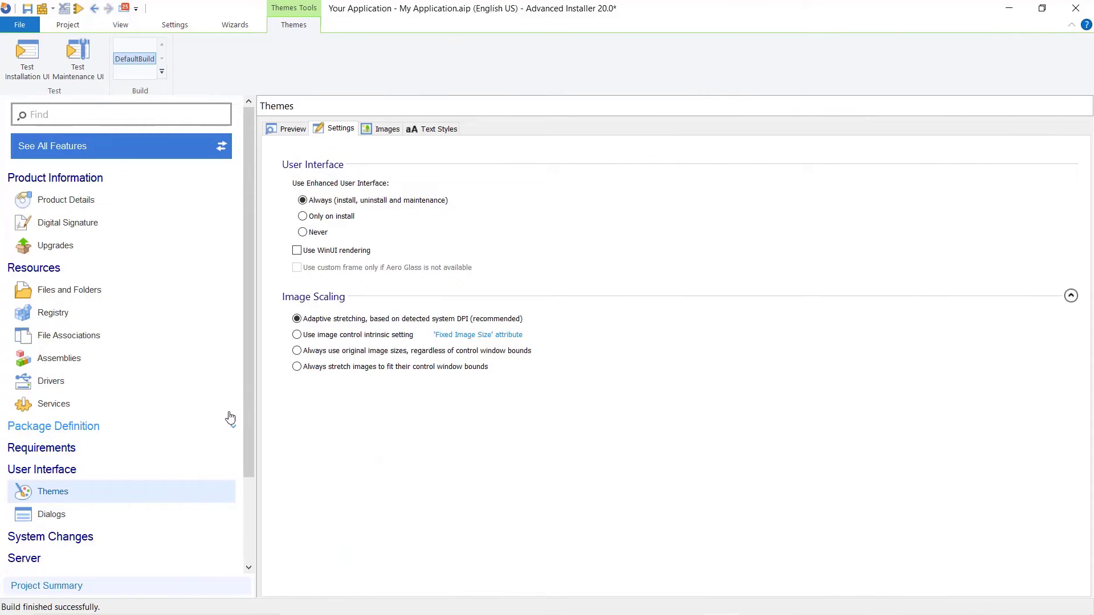
mouse_move(292, 219)
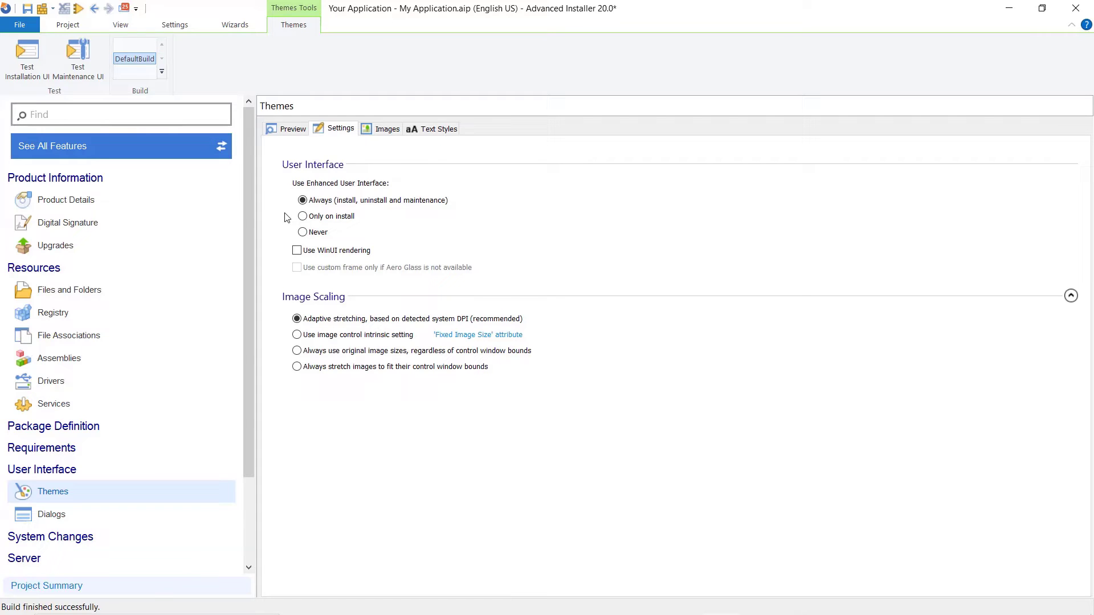
click(303, 201)
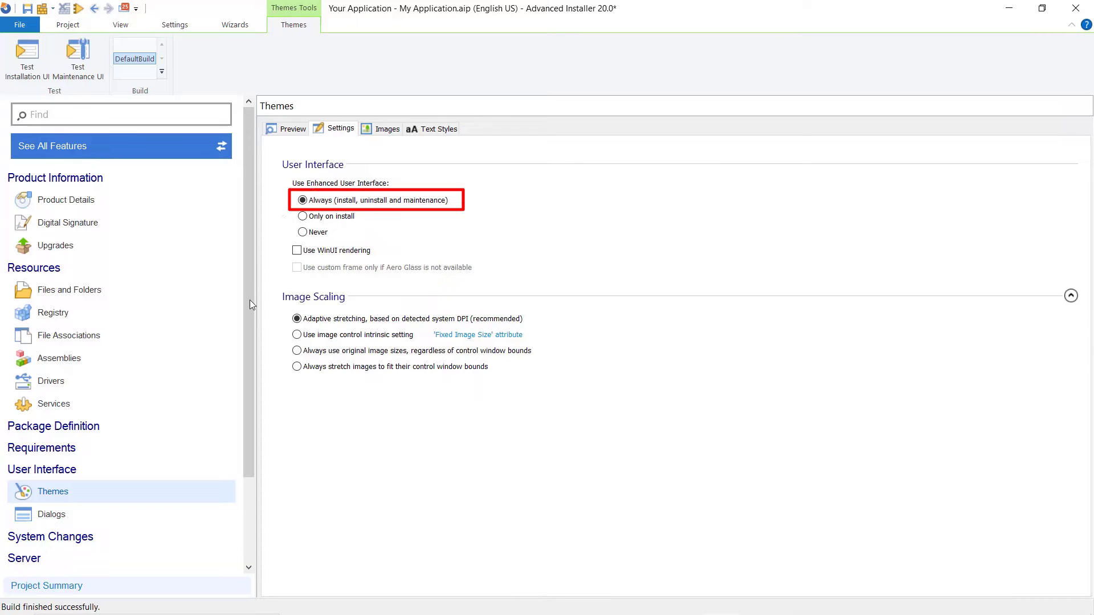
click(51, 514)
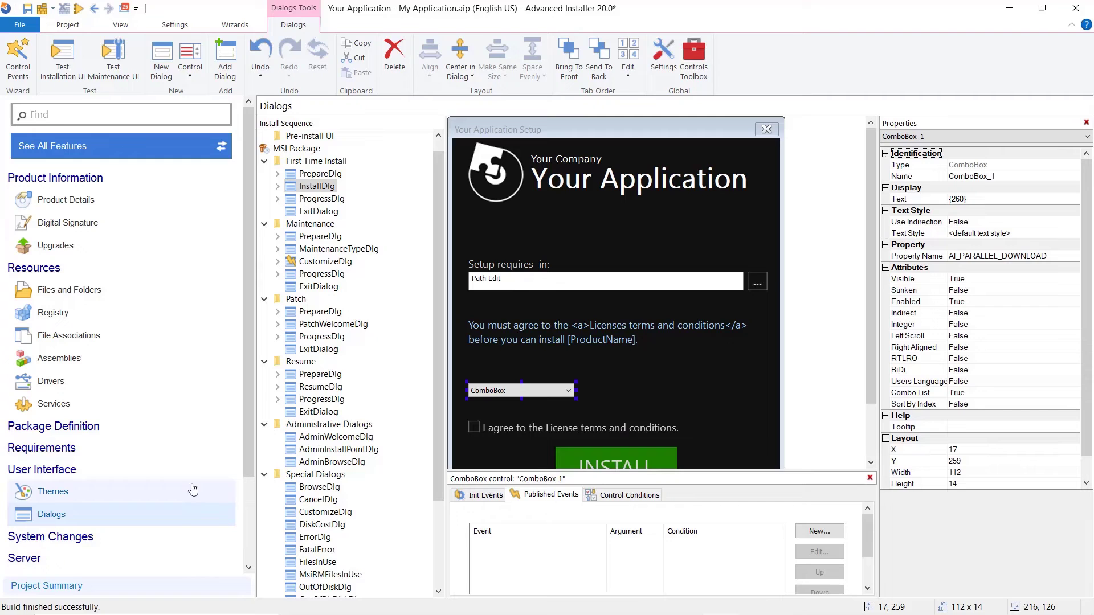
Step: Subscribe the download bar to 'Display download progress in parallel during install', setting Progress
click(322, 199)
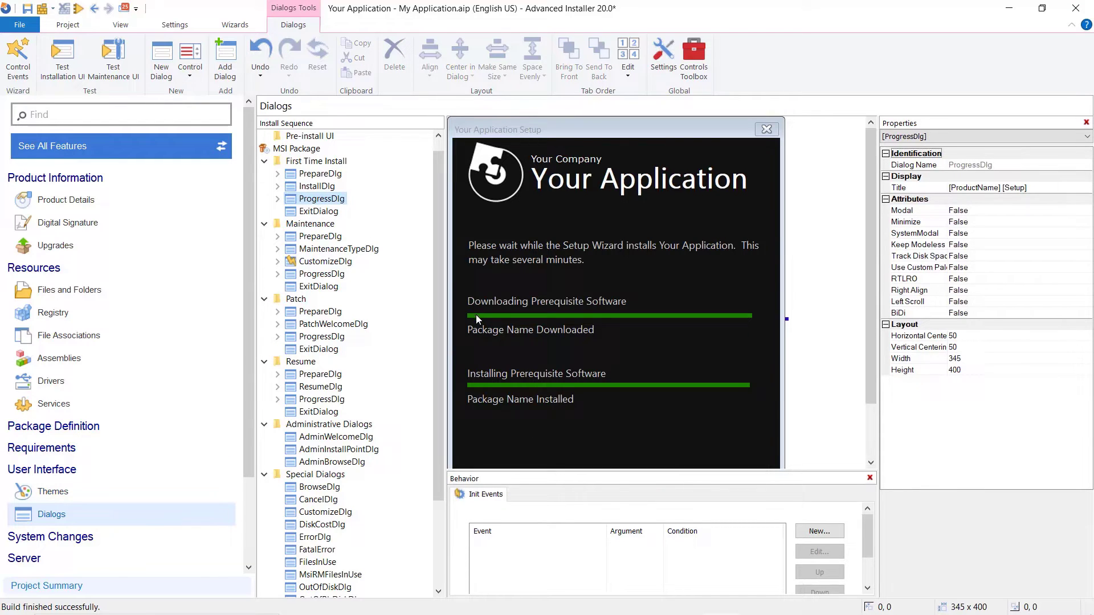
click(607, 315)
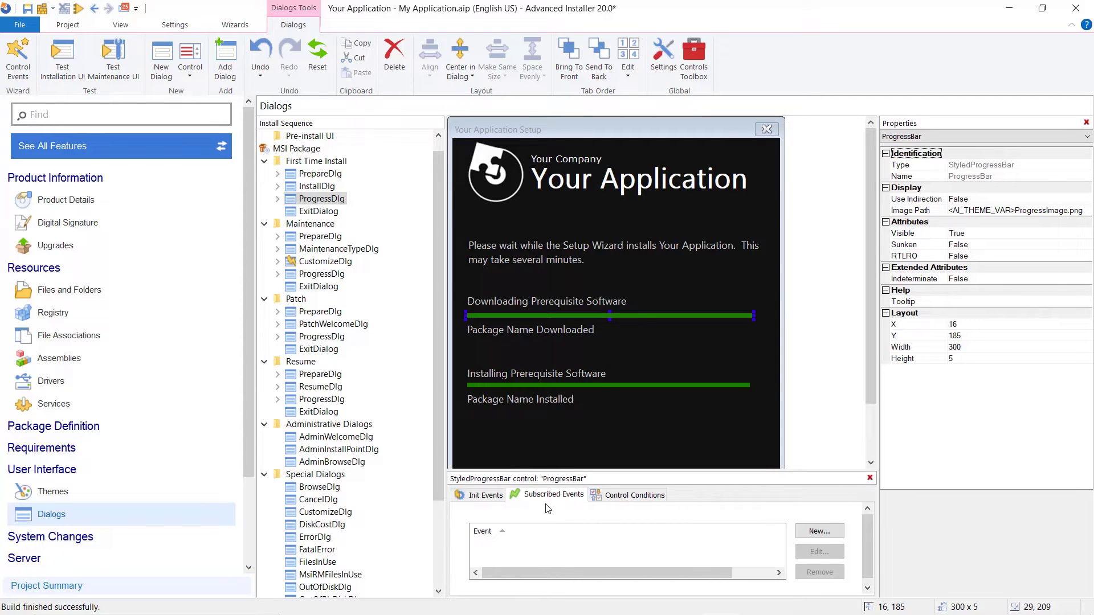
click(819, 531)
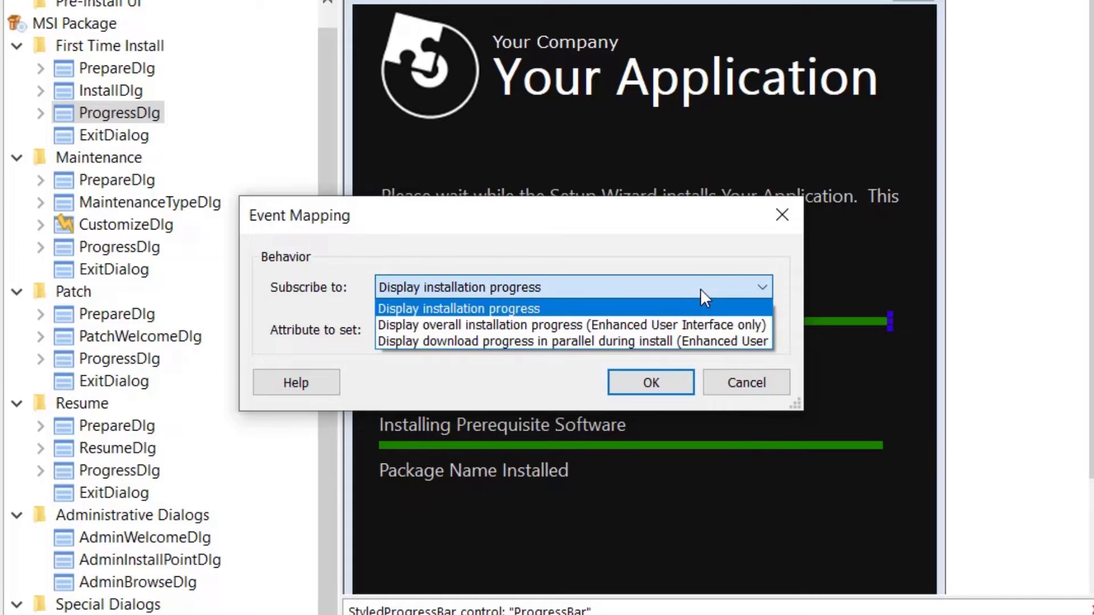
click(572, 341)
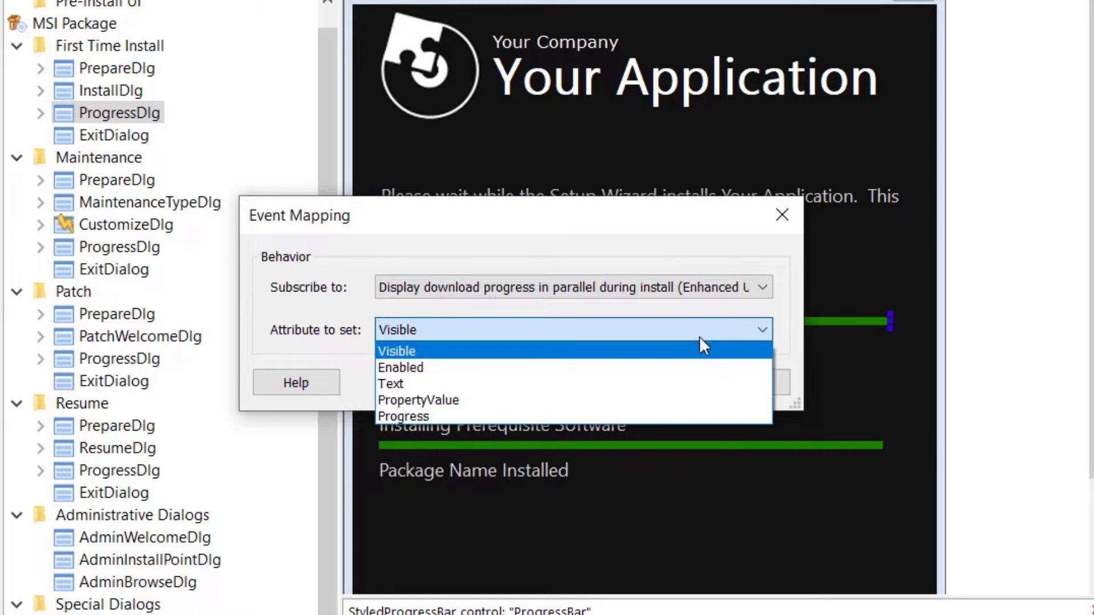
click(402, 417)
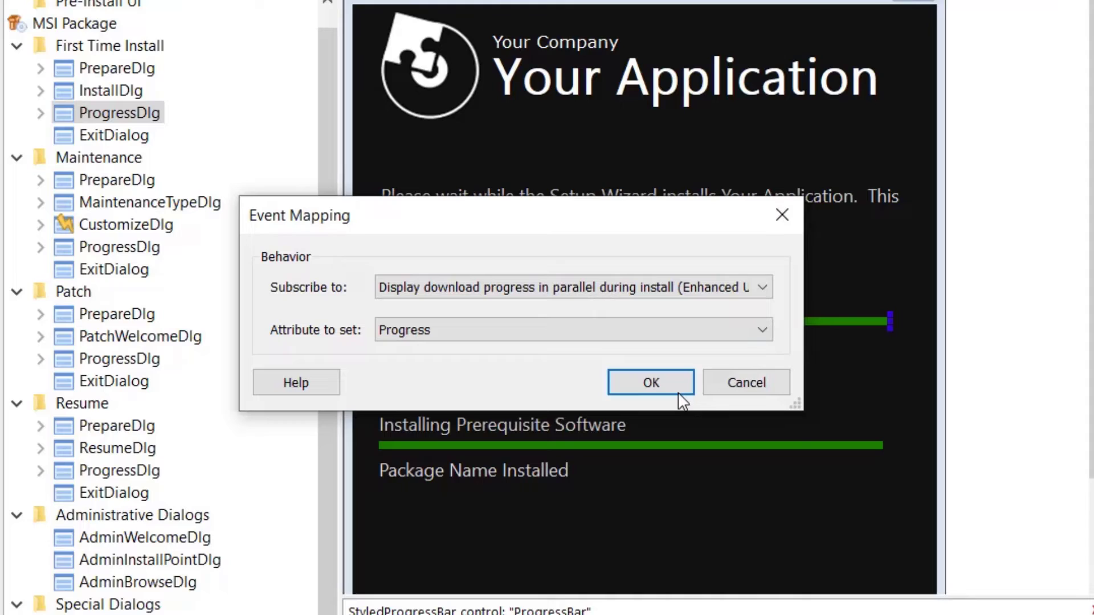
click(650, 382)
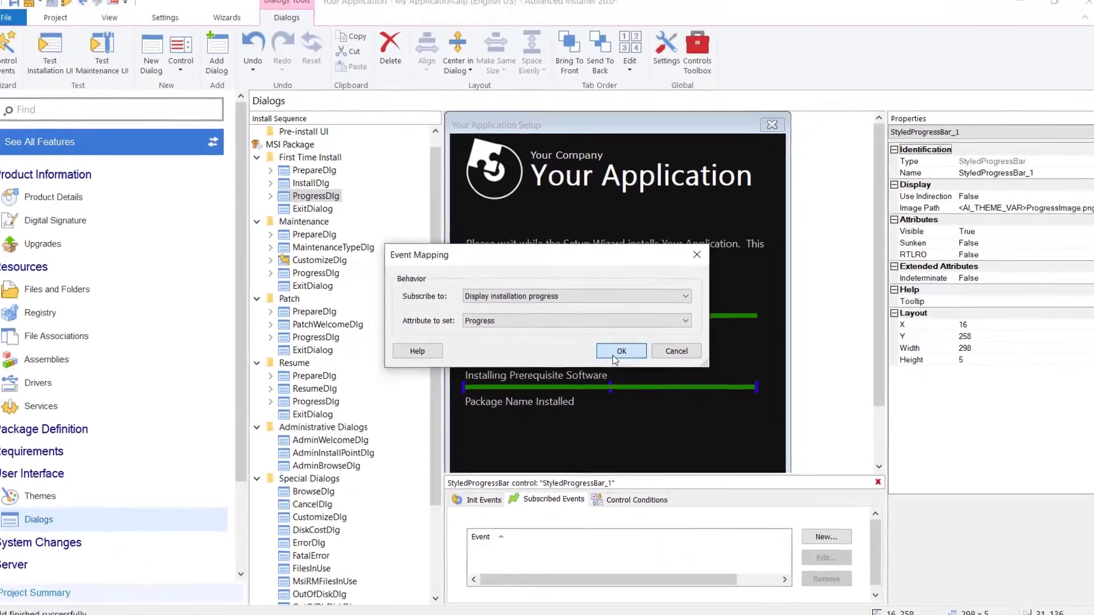
Step: Subscribe the install bar to 'Display installation progress', setting Progress
click(620, 351)
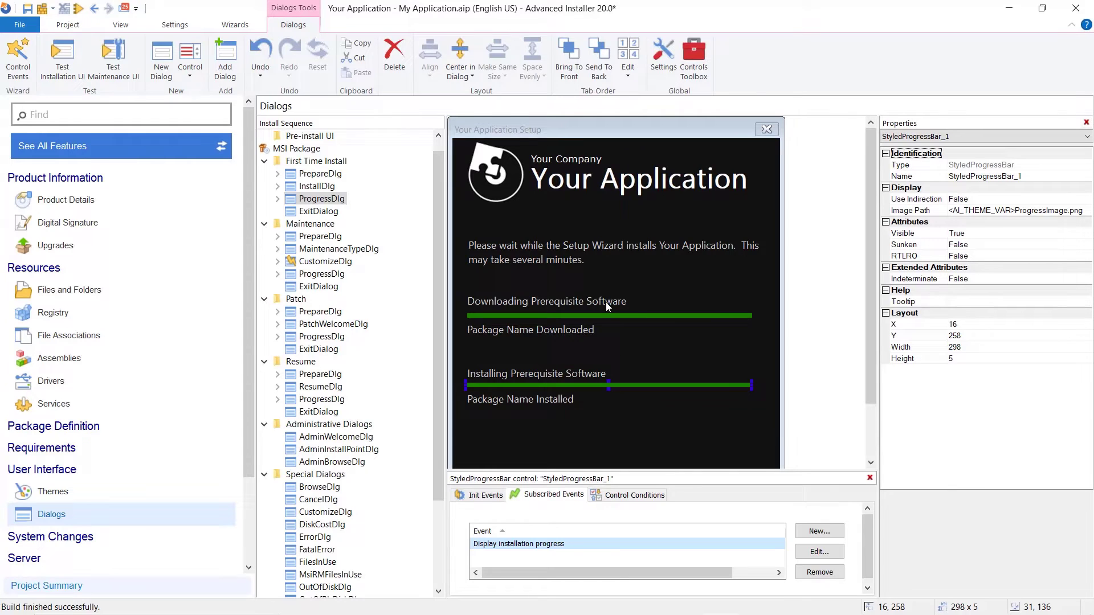
Step: Bind the downloading status label to 'Display action text during download', setting Text
click(546, 301)
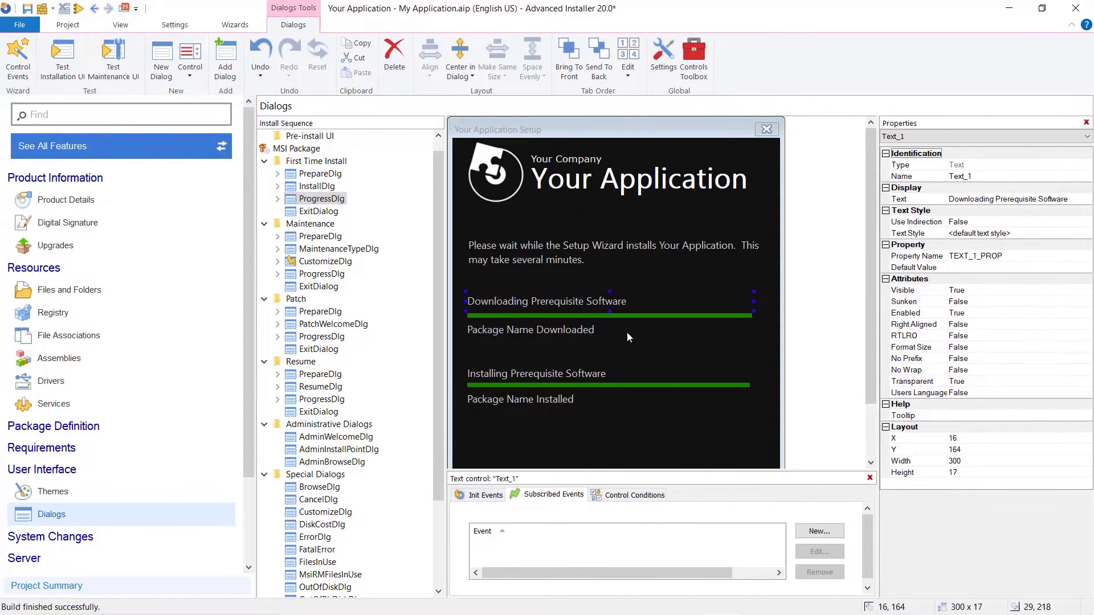
click(819, 531)
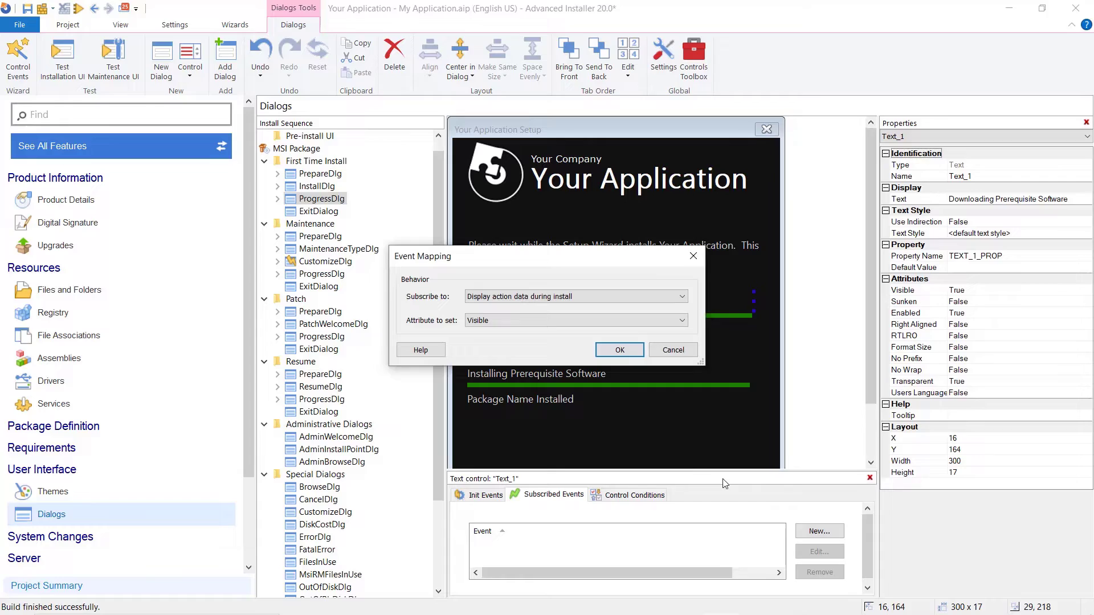
click(573, 297)
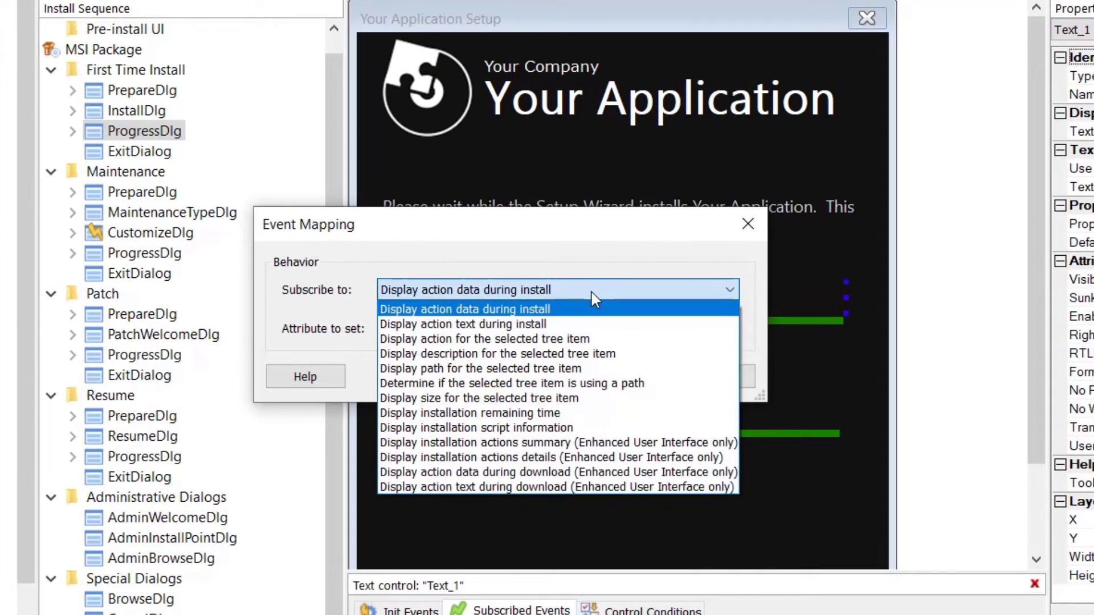
mouse_move(579, 471)
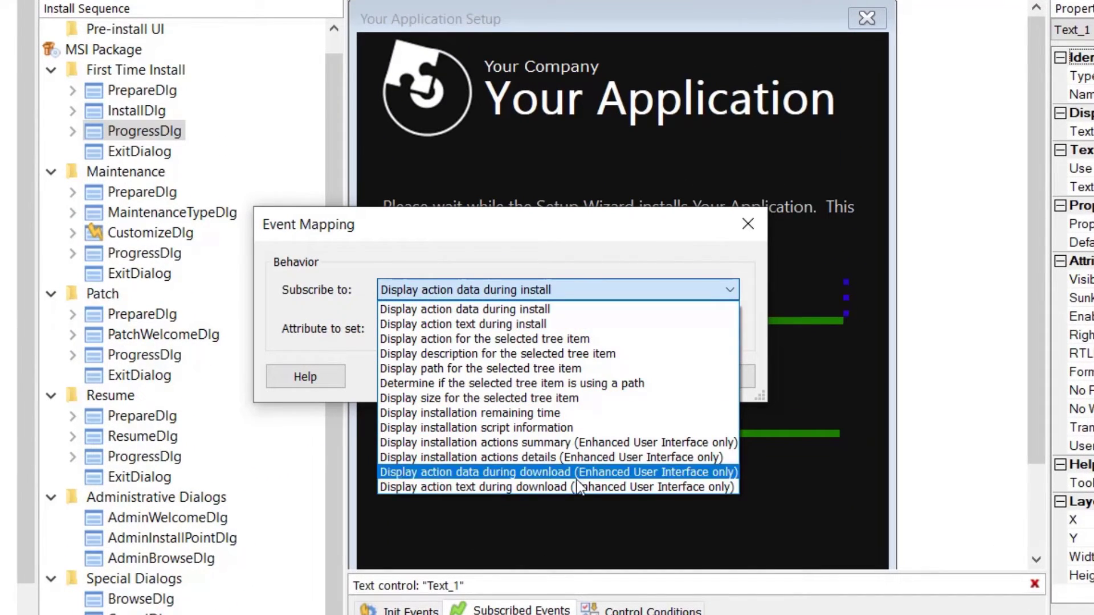
click(555, 487)
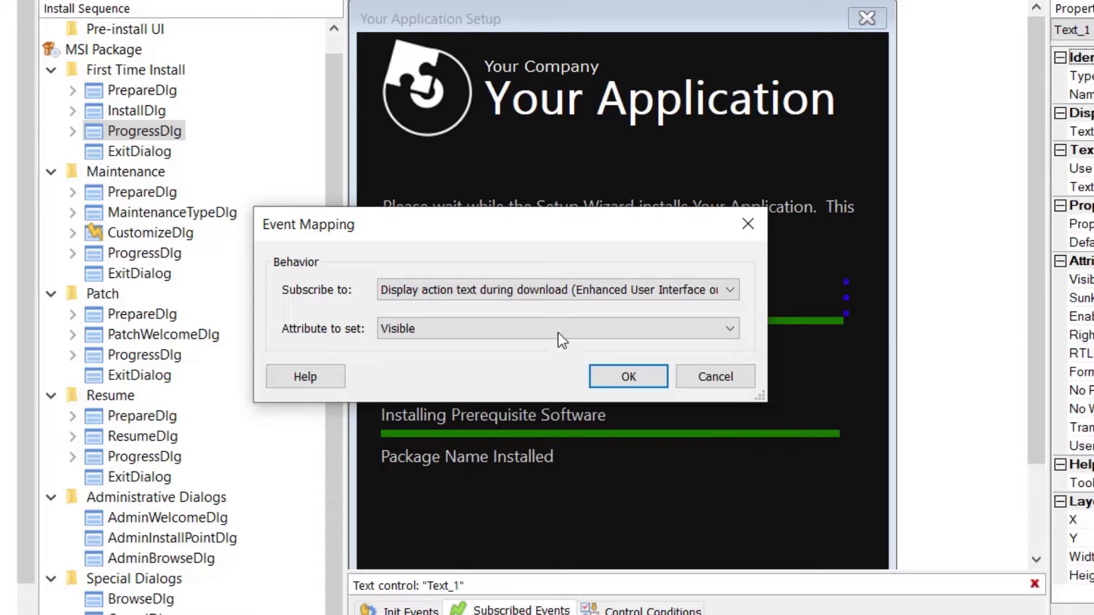
click(556, 328)
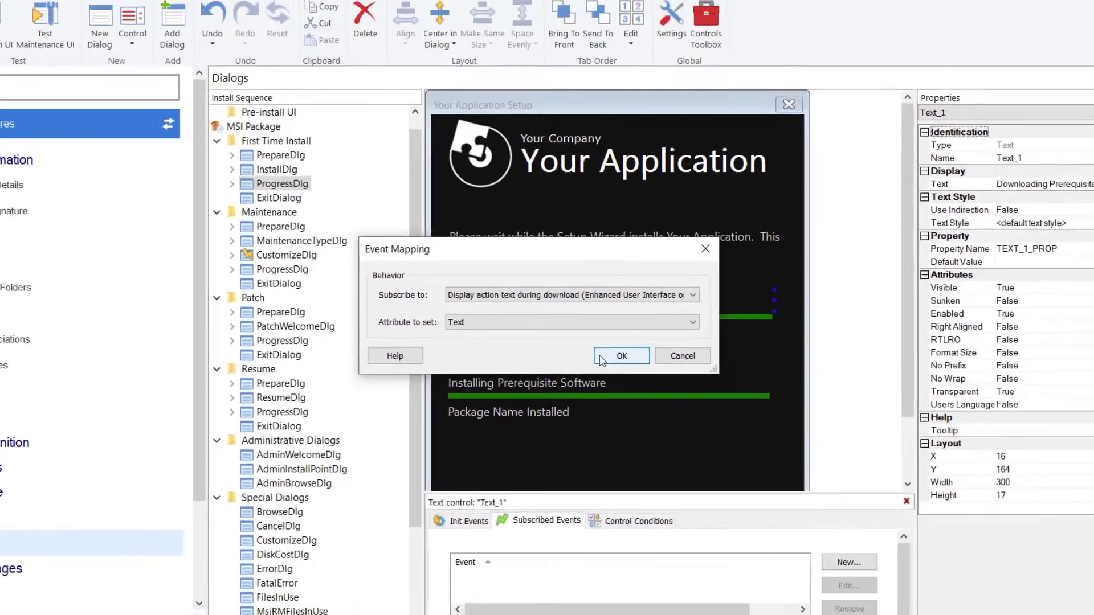
click(620, 355)
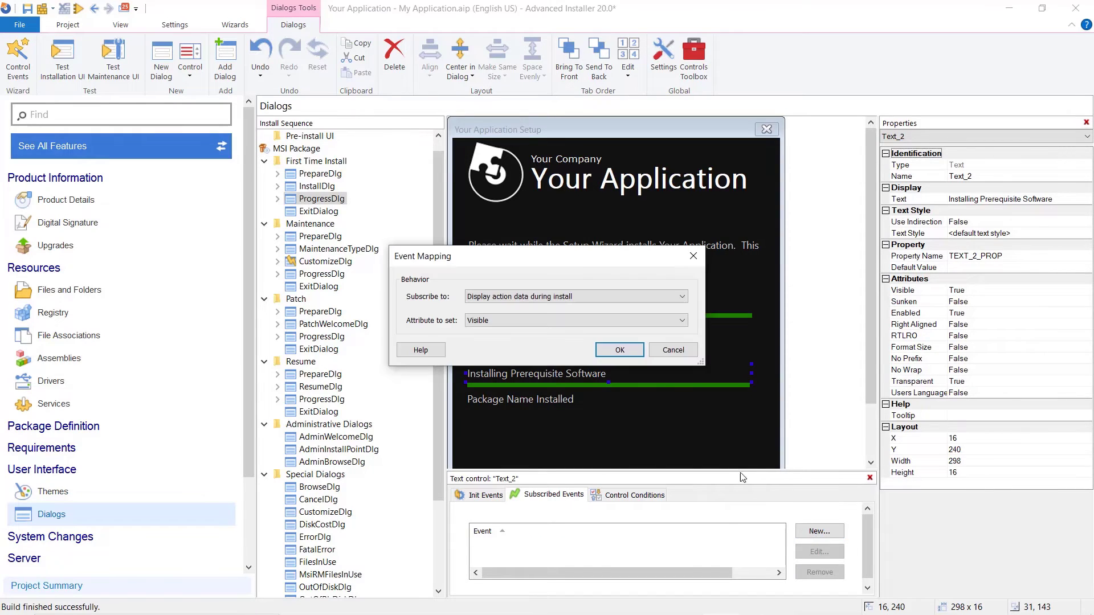
Step: Bind the installing status label to 'Display action text during install', setting Text
click(574, 296)
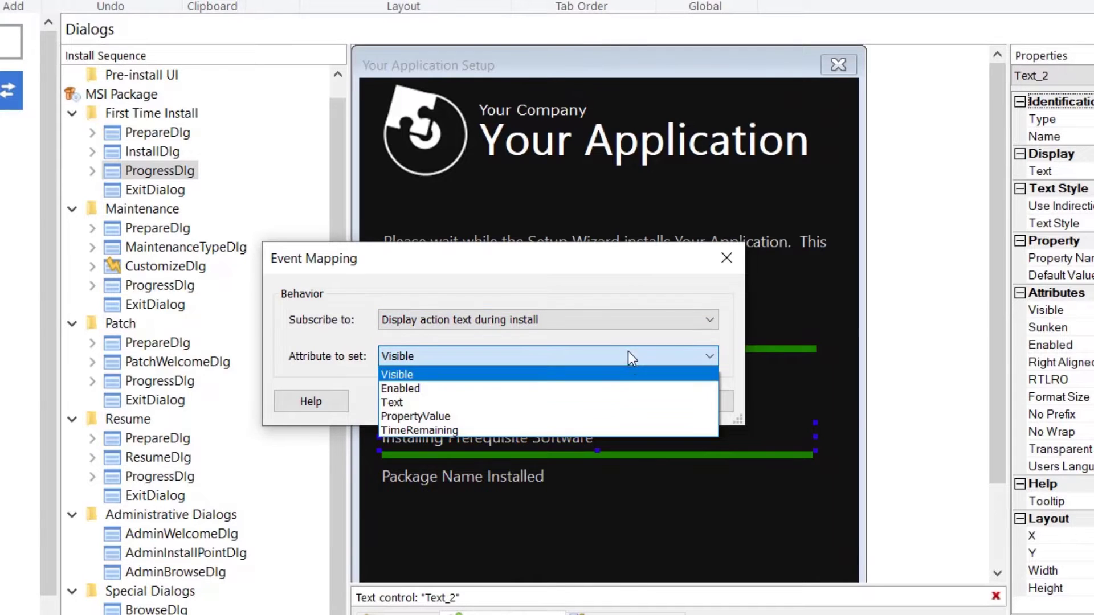
click(391, 403)
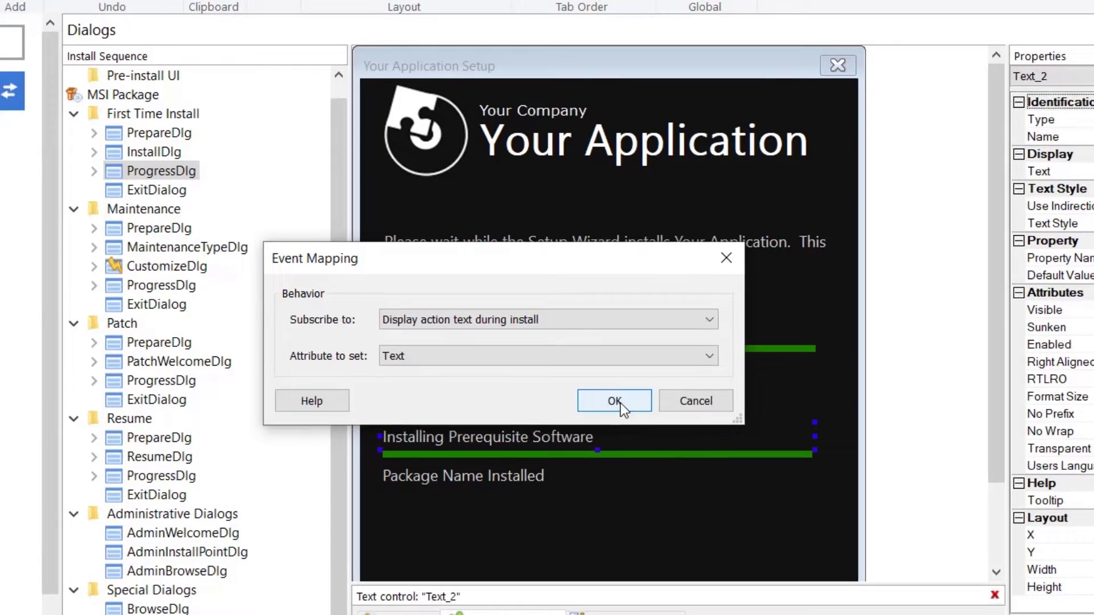
click(613, 400)
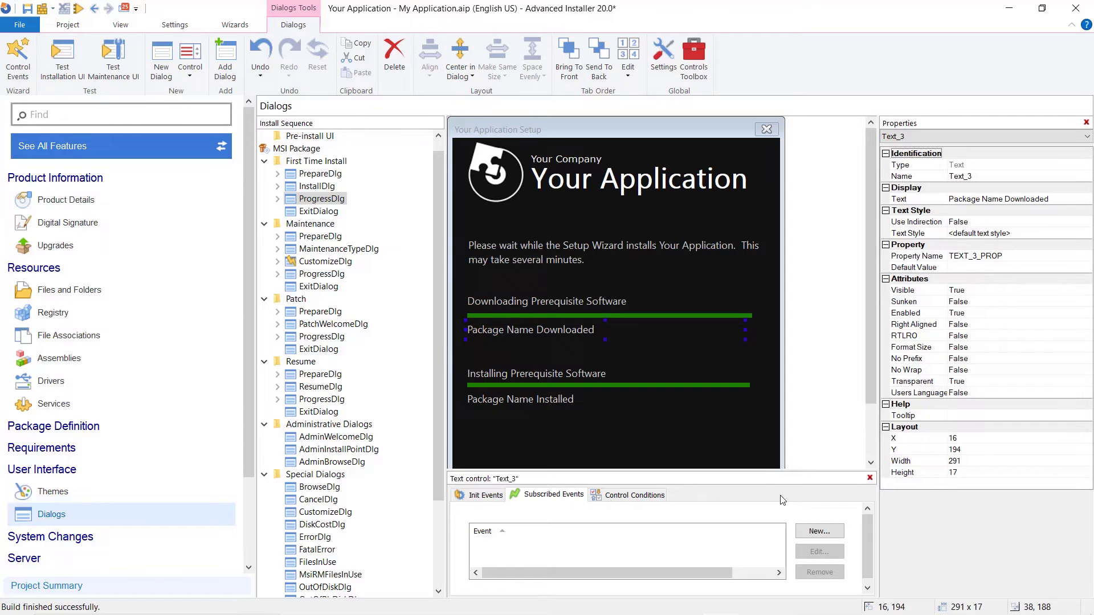
Step: Bind the Package Name Downloaded label to 'Display action data during download', setting Text
click(820, 531)
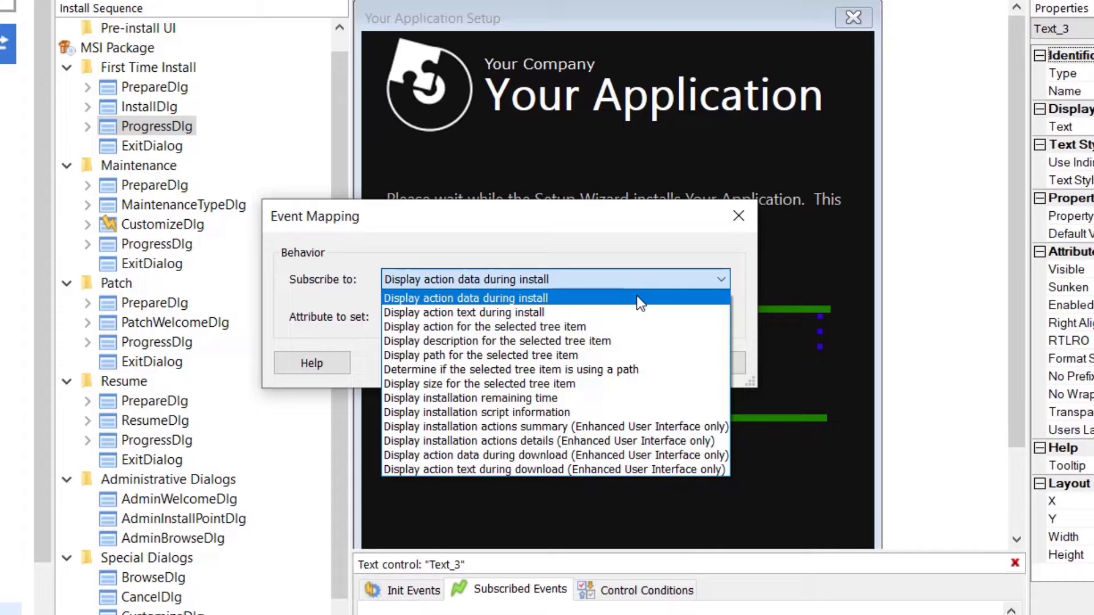
mouse_move(621, 441)
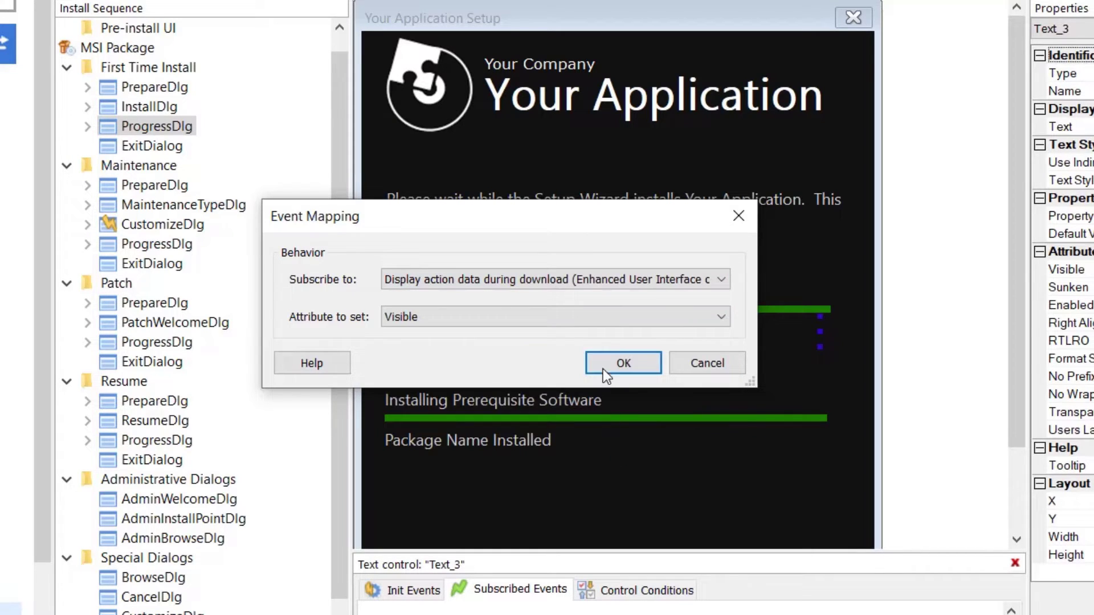
click(722, 317)
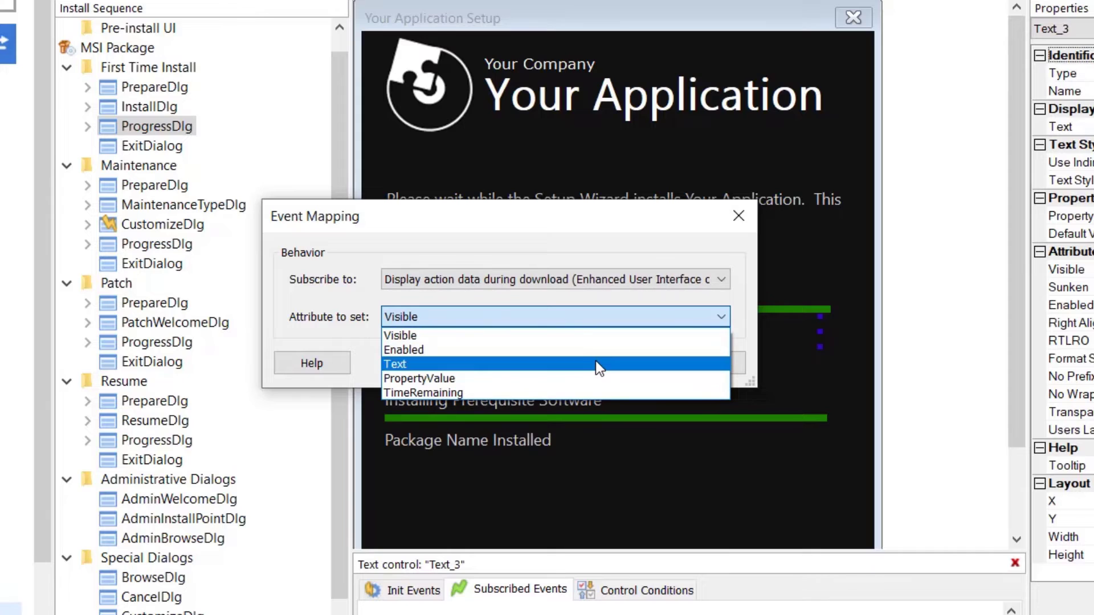
click(396, 363)
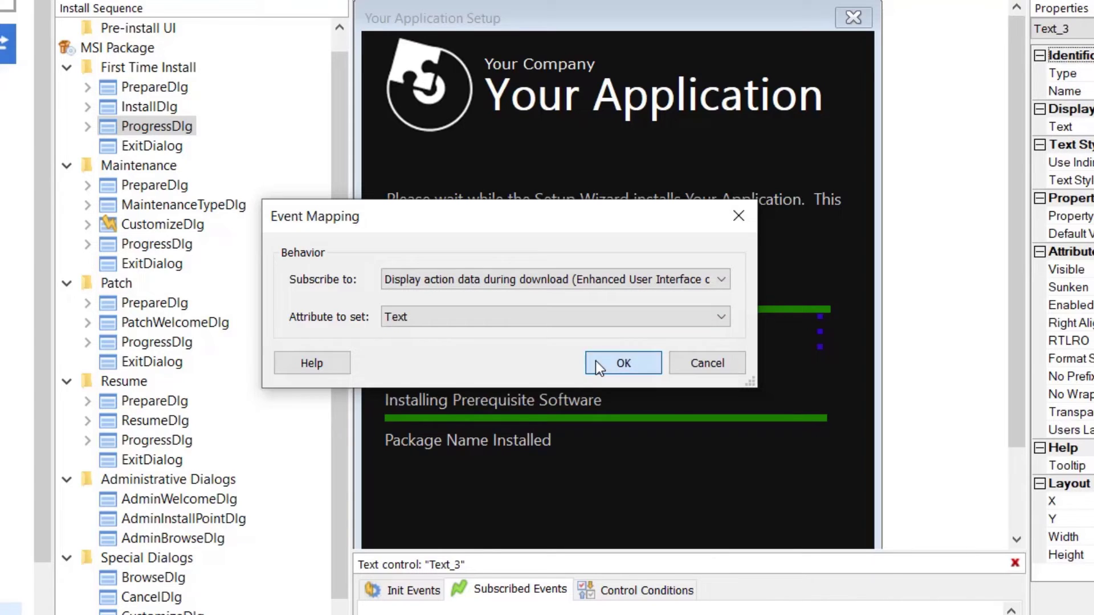
click(622, 363)
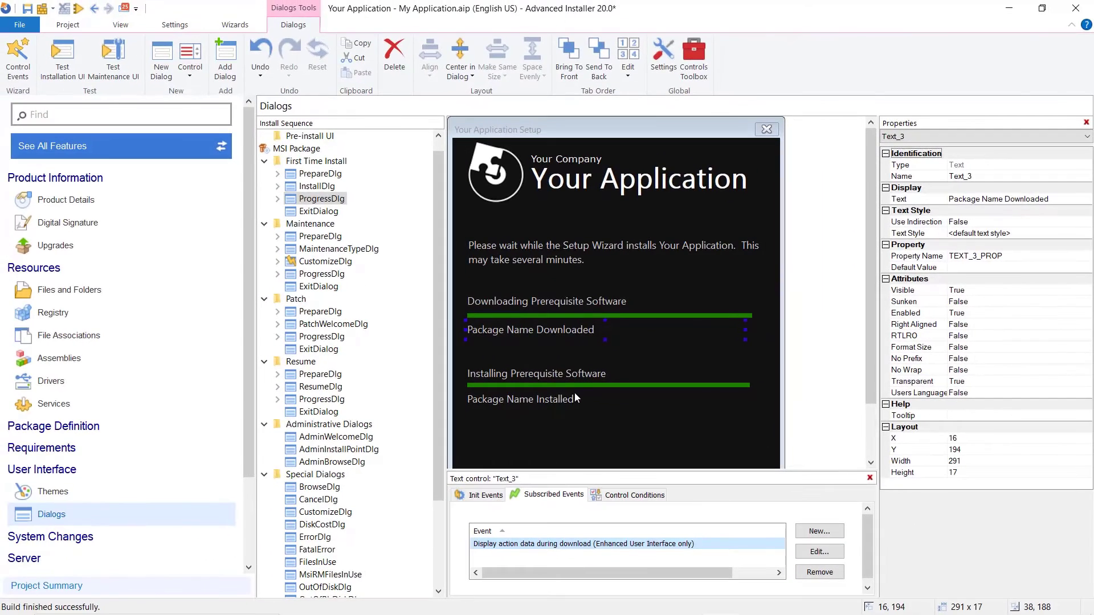
Step: Bind the Package Name Installed label to 'Display action data during install', setting Text
click(520, 399)
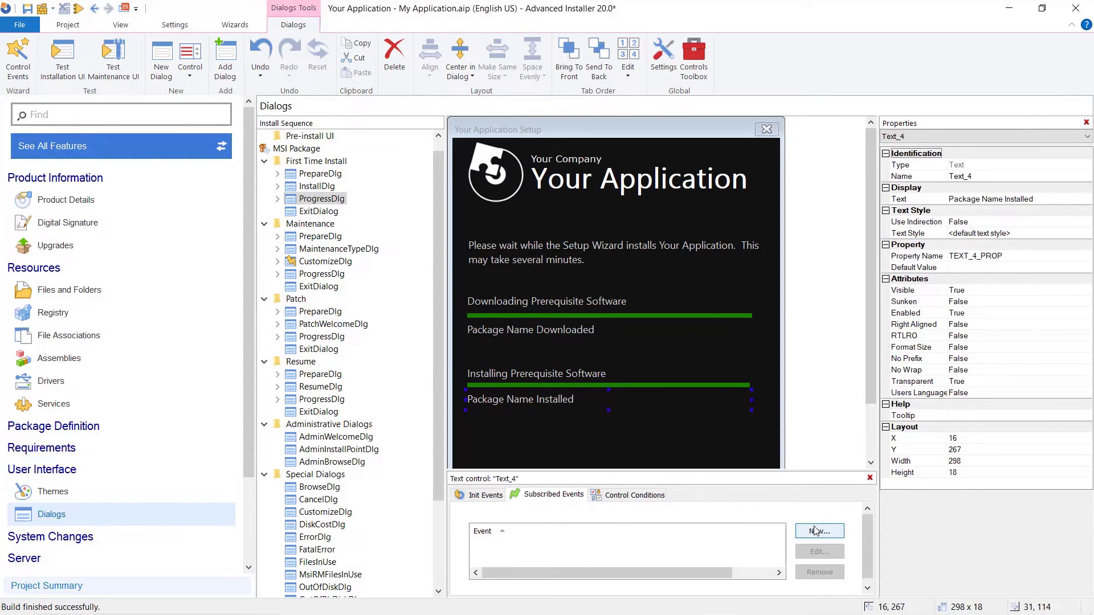
click(819, 531)
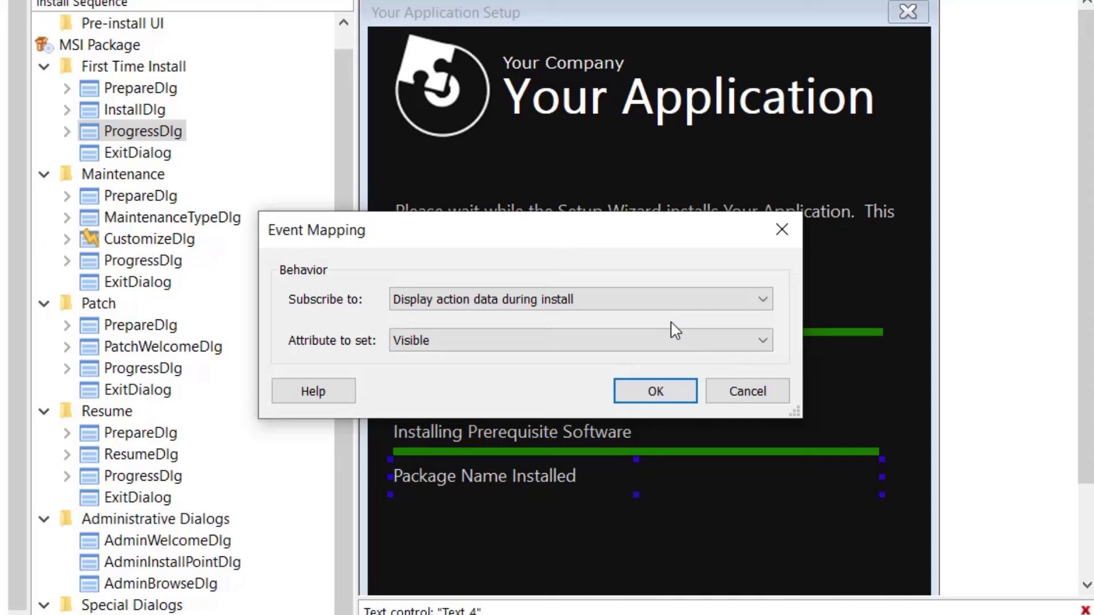
click(578, 339)
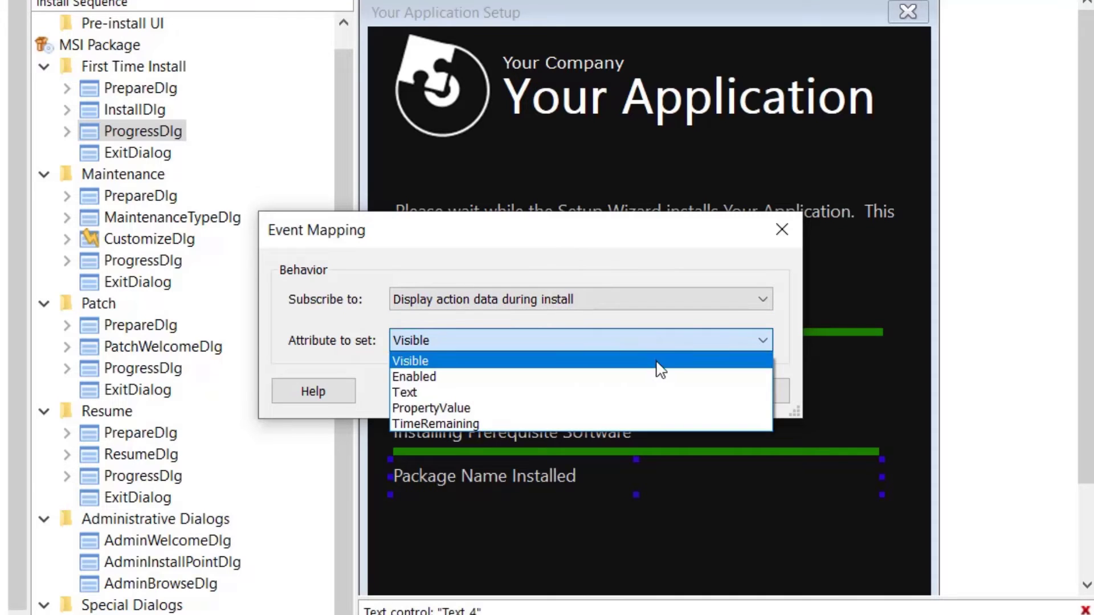
click(404, 392)
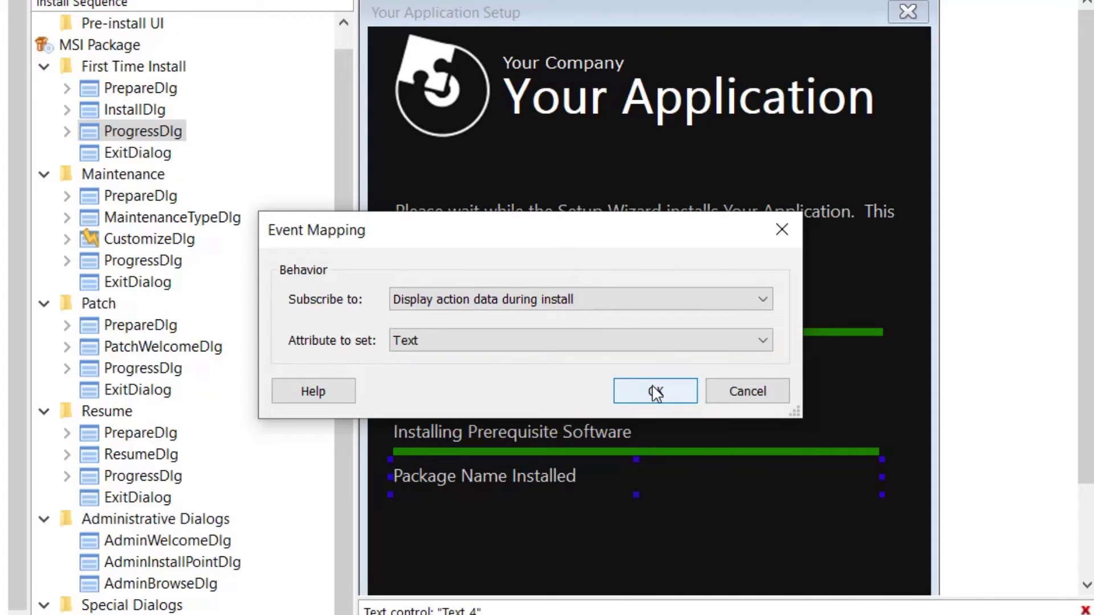
click(654, 391)
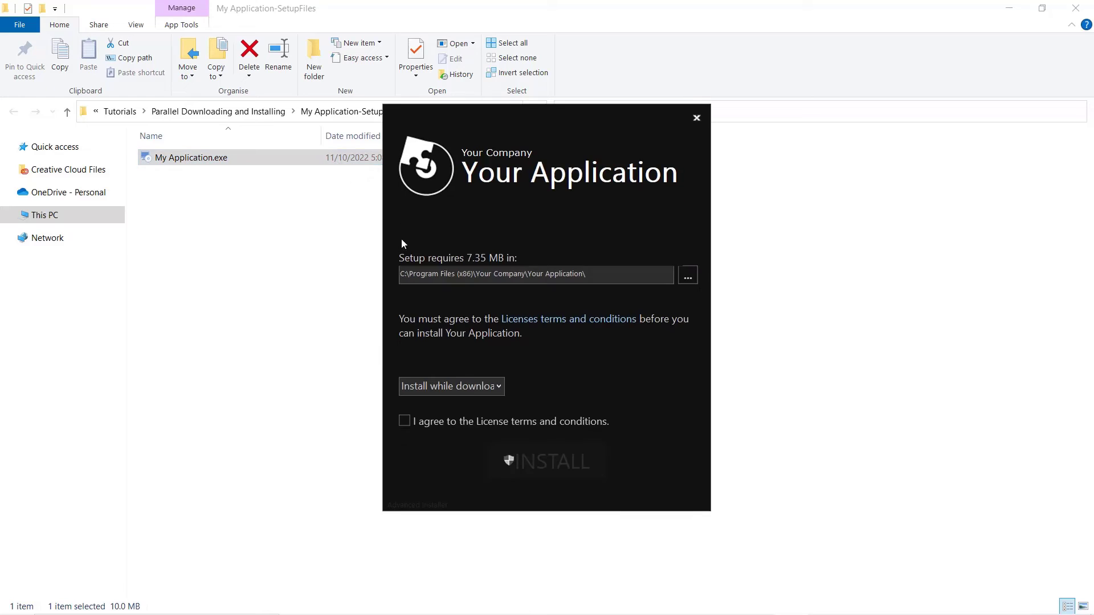
Step: Accept the license, start the install, and proceed through the JDK 8 Update 281 prerequisite setup
click(403, 421)
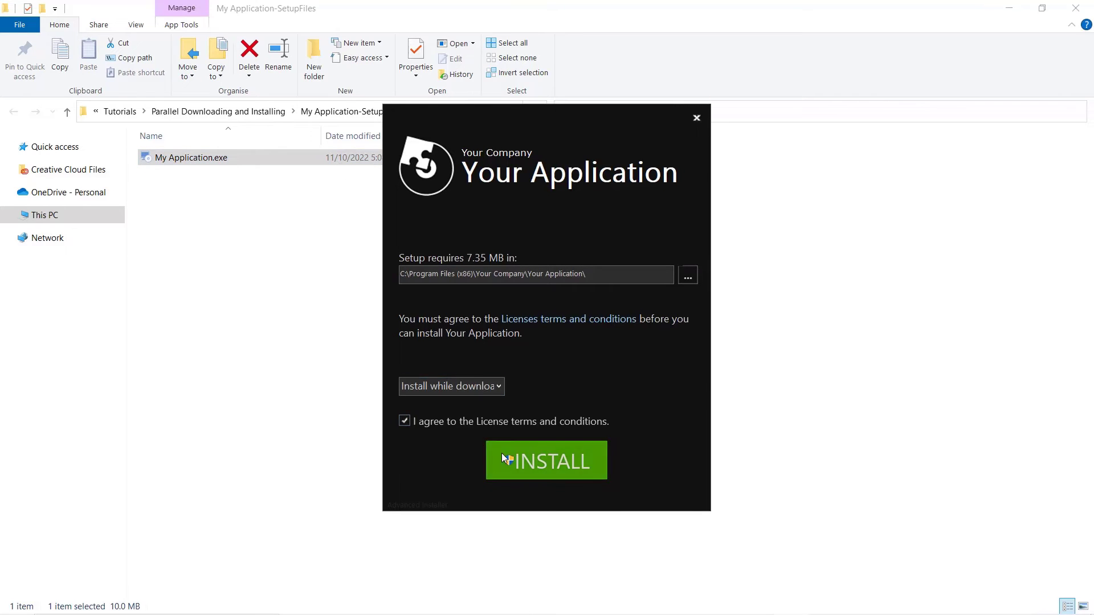
click(546, 460)
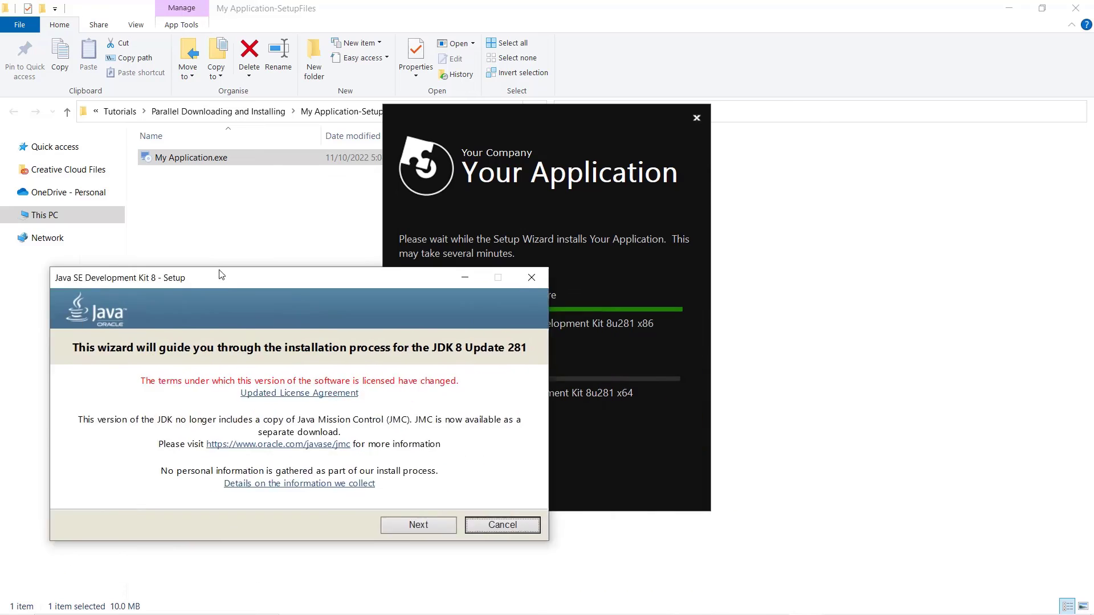
click(417, 524)
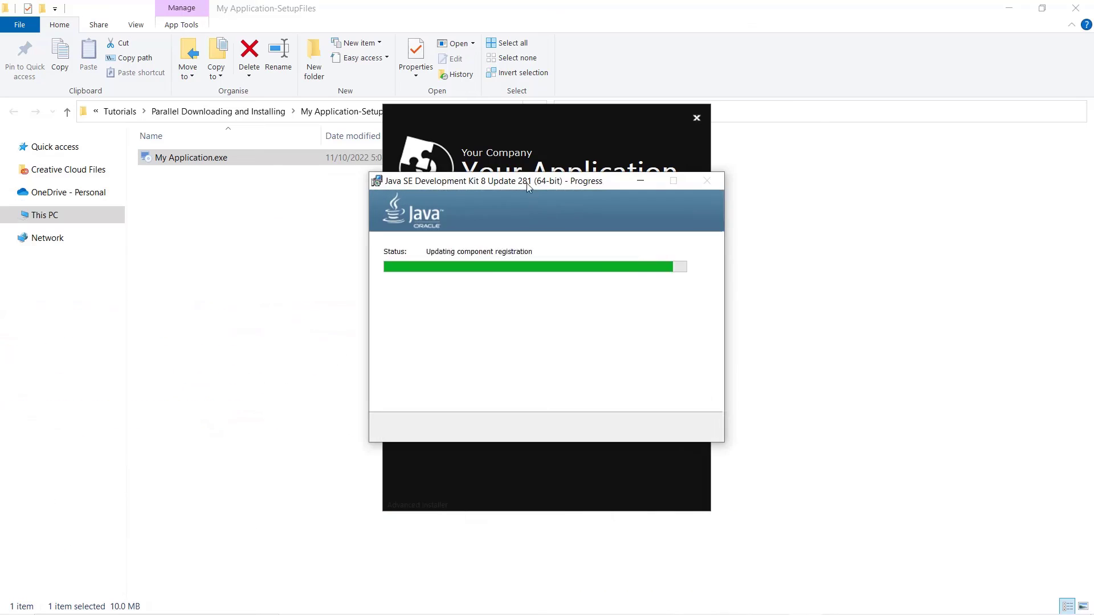